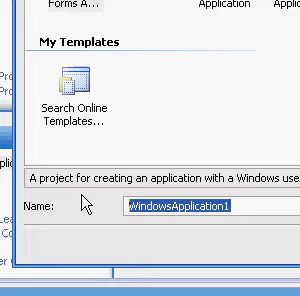
Step: Name the new Windows Forms Application project 'websearcher'
type("webs")
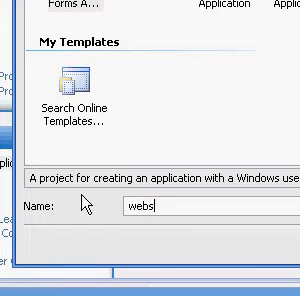
type("earcher")
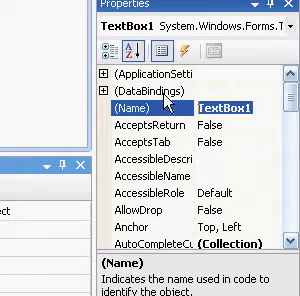
Step: Rename the text box to 'txtgoog' and the button to 'cmdGoogle'
type("txtgoog")
type("cmd")
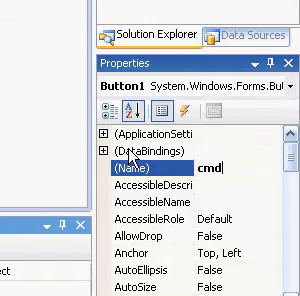
type("Google")
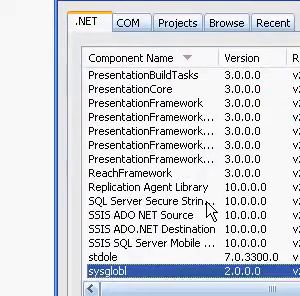
Step: Scroll the .NET component list down to System.Web and add it as a reference
scroll("down", 3)
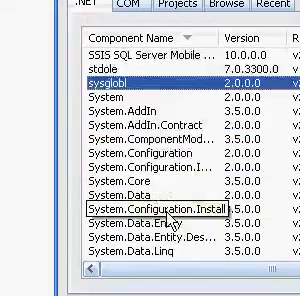
scroll("down", 3)
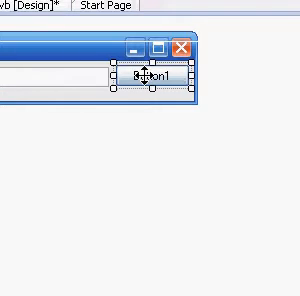
Step: Open the cmdGoogle click handler and declare 'Dim myProcess As New Process'
double_click(148, 79)
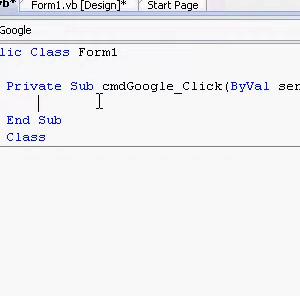
type("Dim")
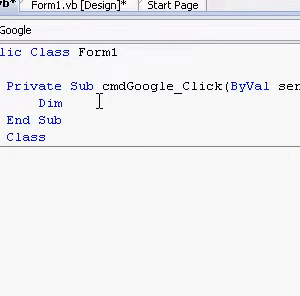
type("myP")
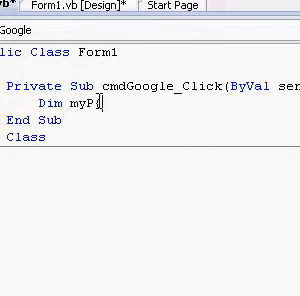
type("rocess As New")
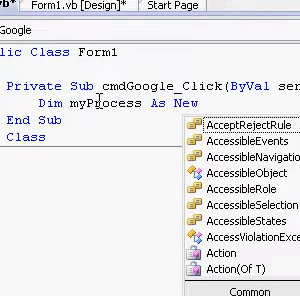
type("Process")
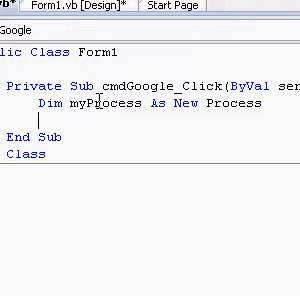
Step: Declare 'Dim searchstring As String' and begin assigning it from System
type("Dim")
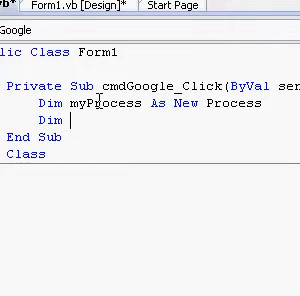
type("sea")
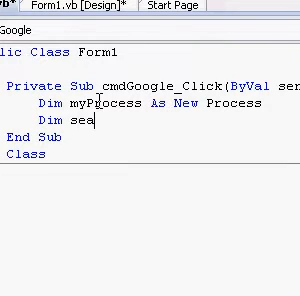
type("c")
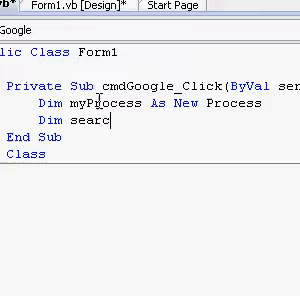
type("hstring a")
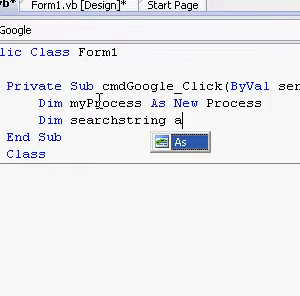
type("string =")
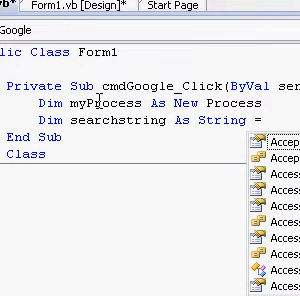
type("Syst")
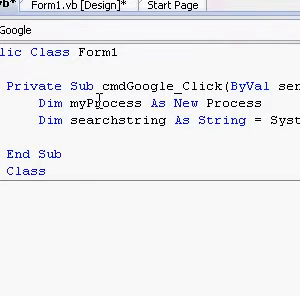
Step: Declare 'Dim urlstring As String' after completing the searchstring assignment
type("Dim url")
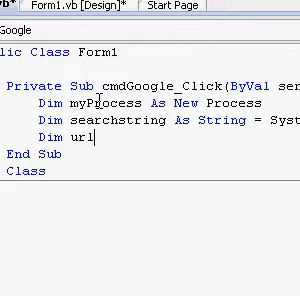
type("string As String = \"")
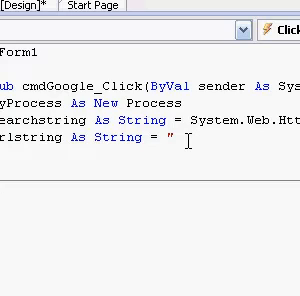
type("http")
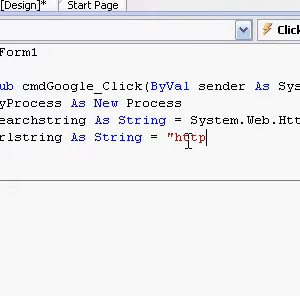
type(":")
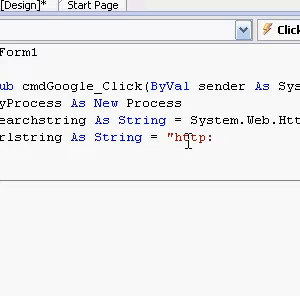
type("//")
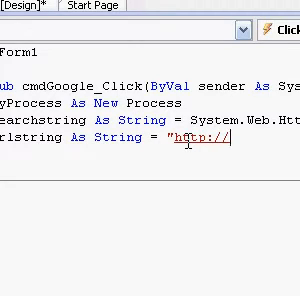
type("www.googl")
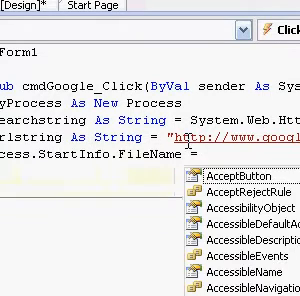
Step: Set myProcess.StartInfo.FileName to urlstring and call myProcess.Start()
type("urlstring")
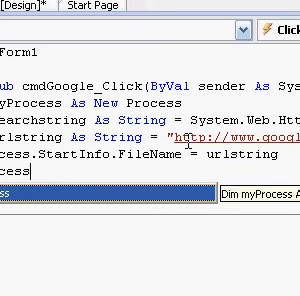
type(".start(")
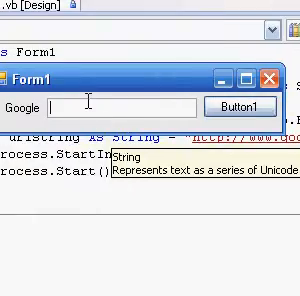
Step: Search Google for 'vb' tutorials from the running form's text box
type("vb")
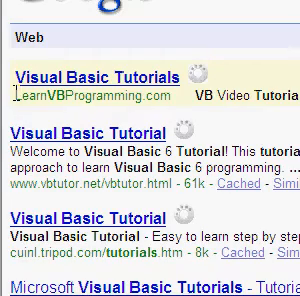
scroll("down", 3)
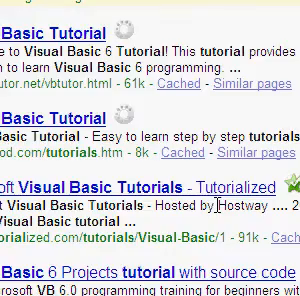
scroll("down", 3)
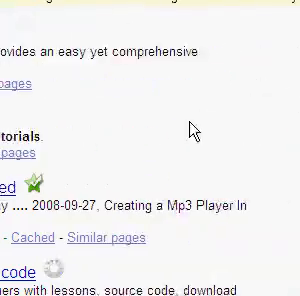